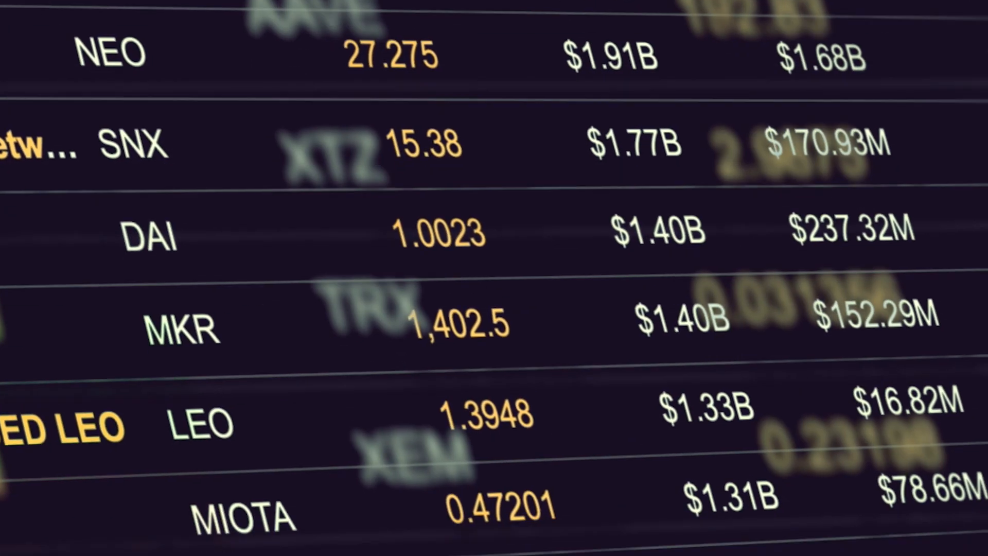
scroll("down", 3)
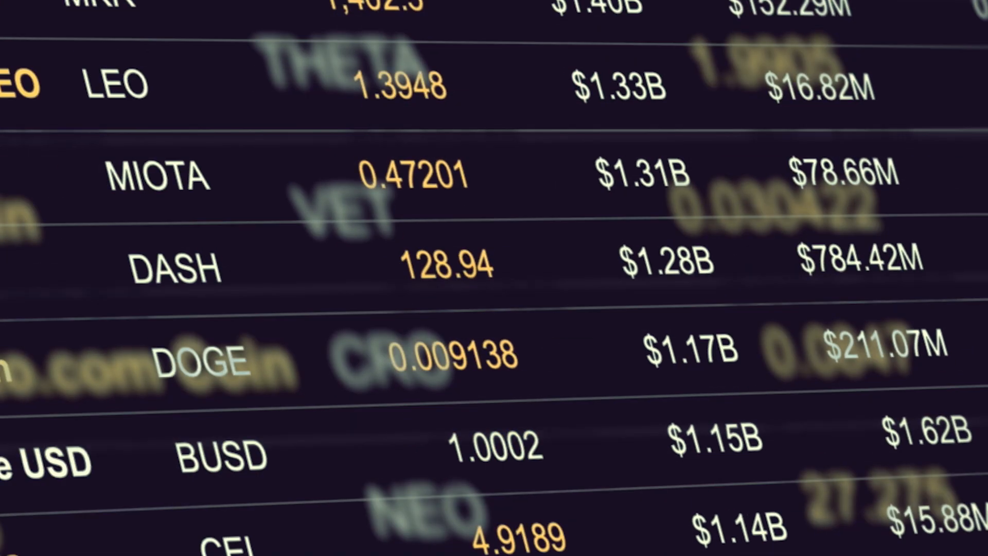
scroll("down", 3)
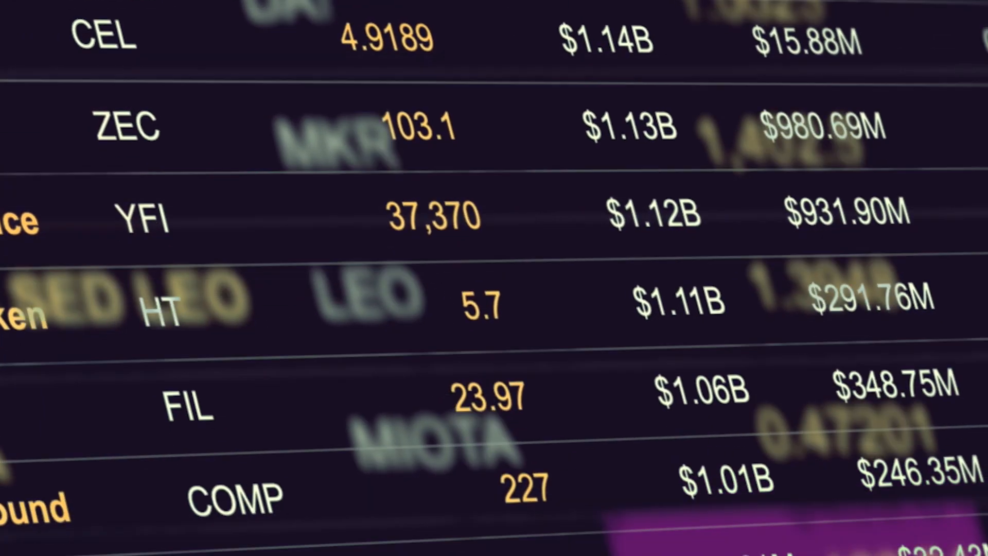
scroll("down", 3)
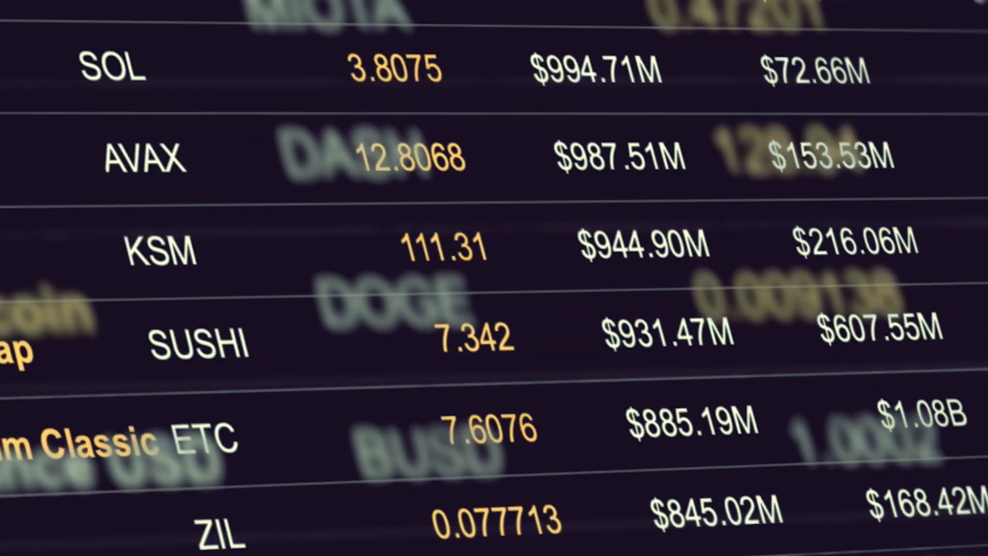
scroll("down", 3)
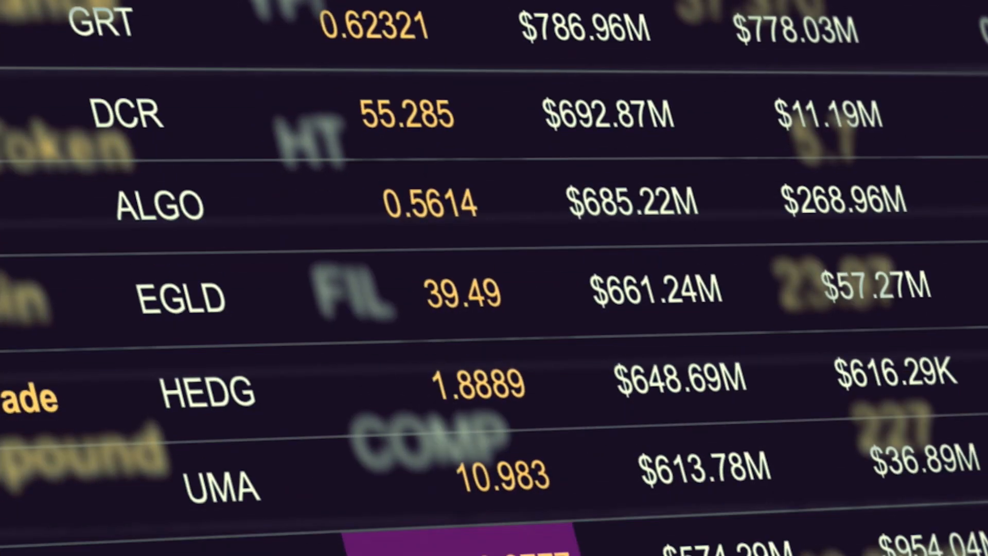